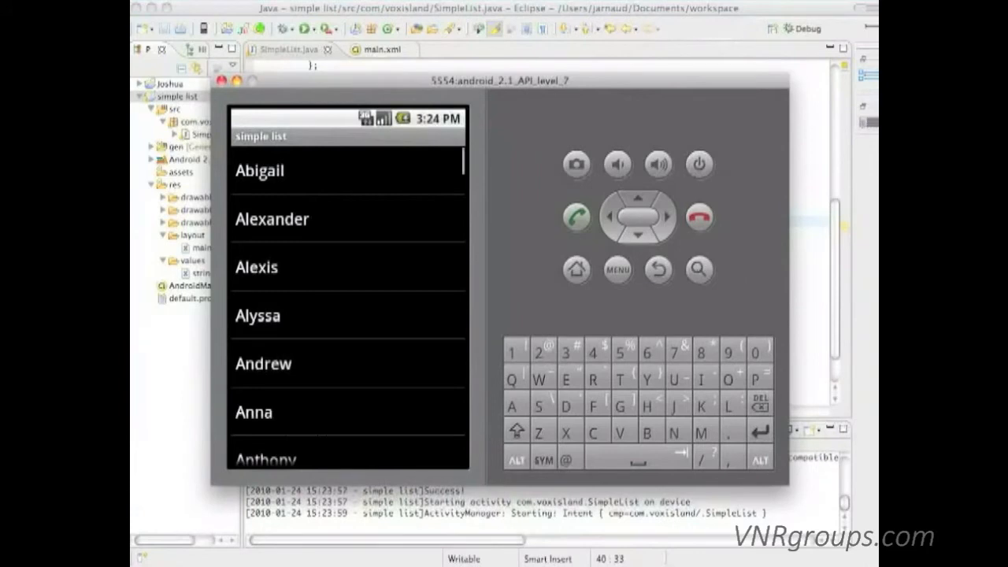
{"action": "mouse_move", "coordinate": [237, 372]}
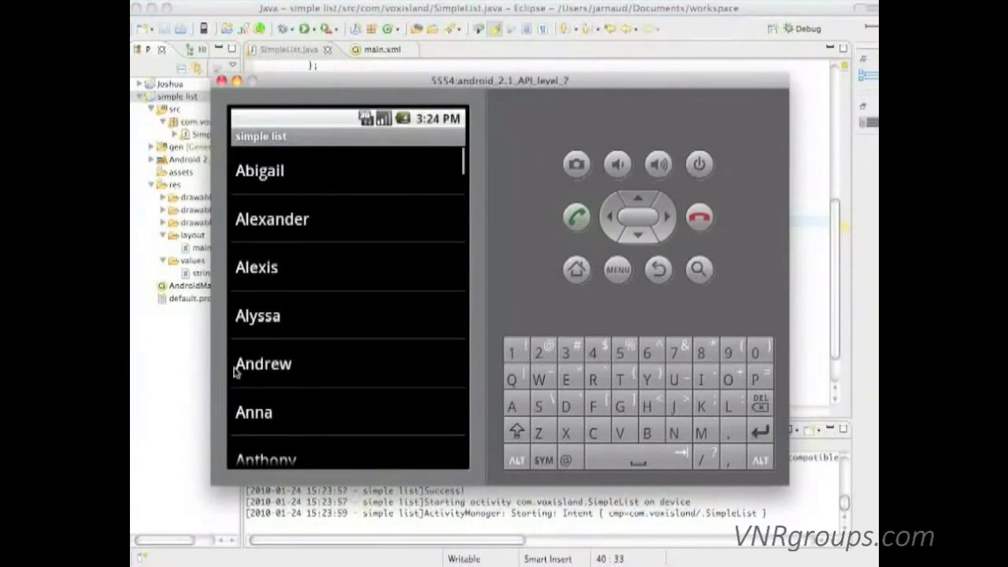
Tap Alexander and other names in the emulator to check click response, then begin editing the listener in SimpleList.java
{"action": "left_click", "coordinate": [272, 219]}
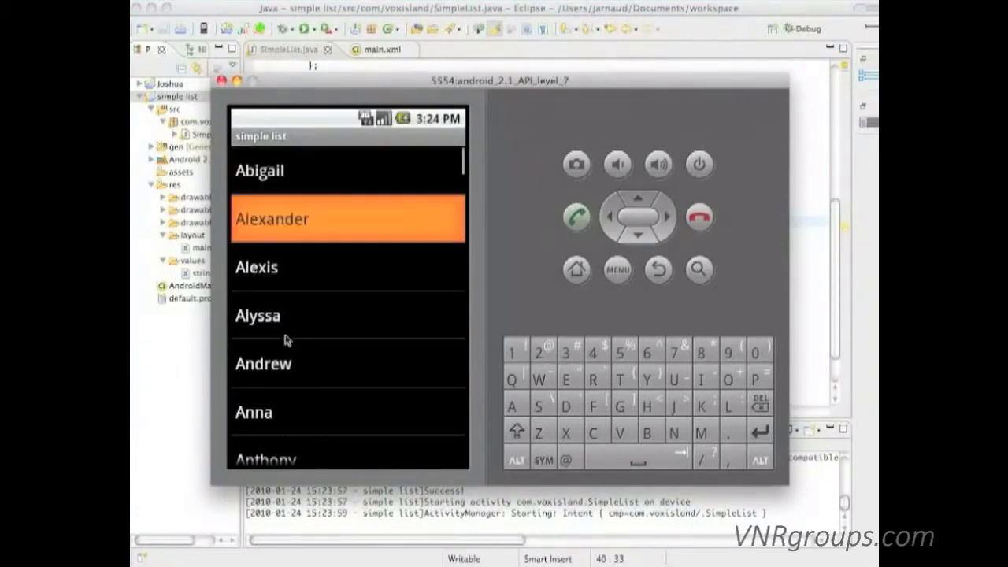
{"action": "left_click", "coordinate": [257, 315]}
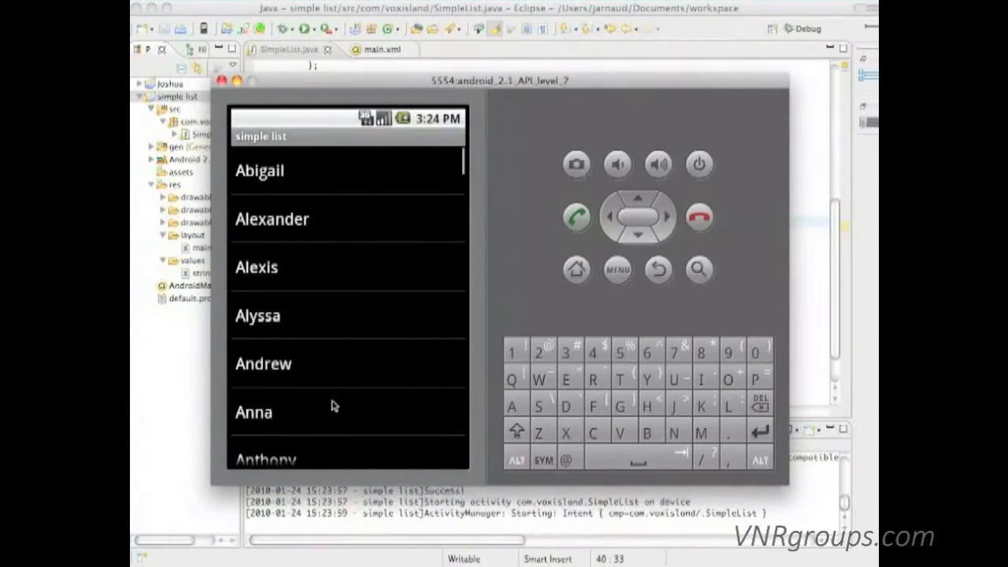
{"action": "left_click", "coordinate": [254, 412]}
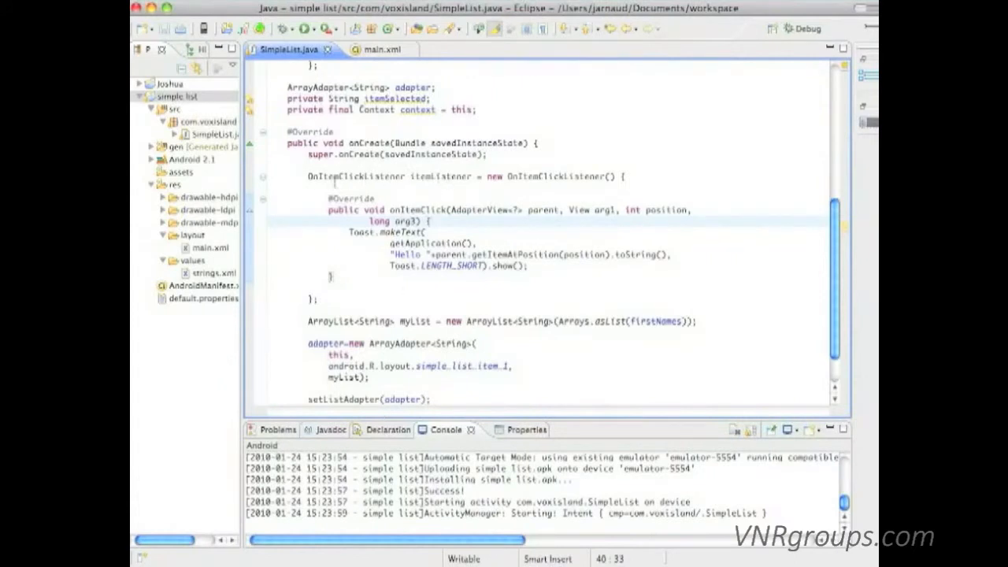
{"action": "mouse_move", "coordinate": [417, 175]}
{"action": "type", "text": "Long"}
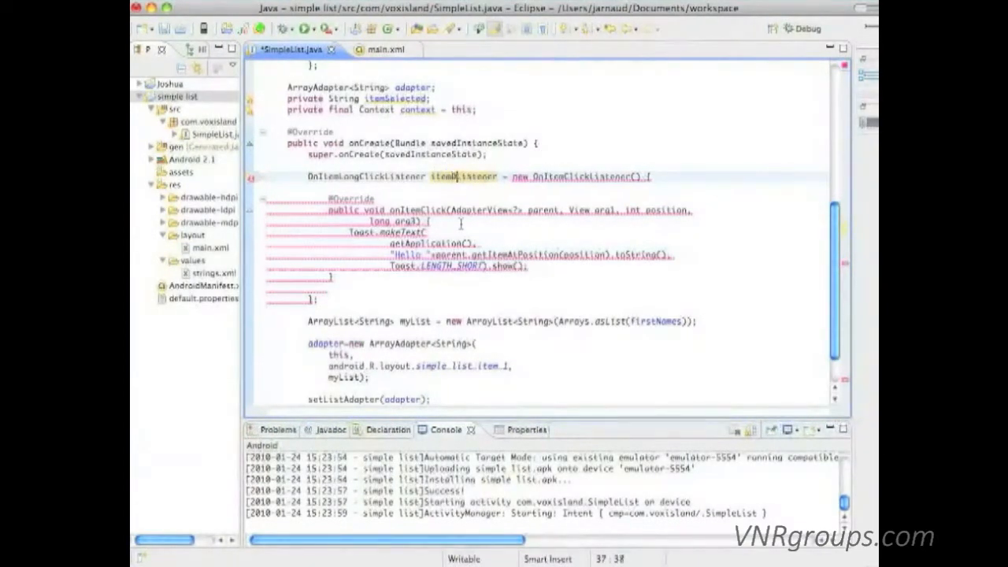
{"action": "type", "text": "el"}
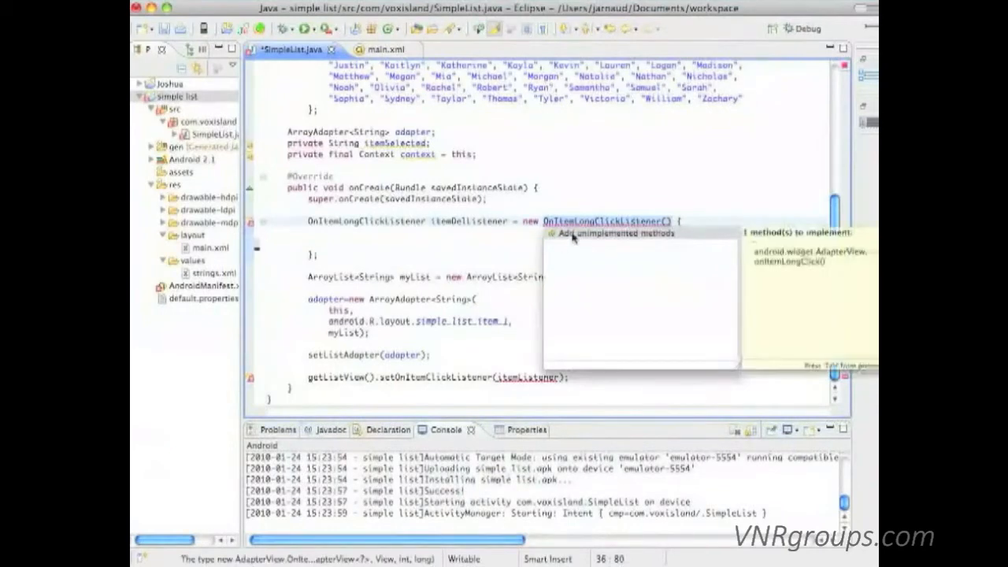
Generate the onItemLongClick stub and write itemSelected=parent.getItemAtPosition(position) inside it
{"action": "left_click", "coordinate": [599, 232]}
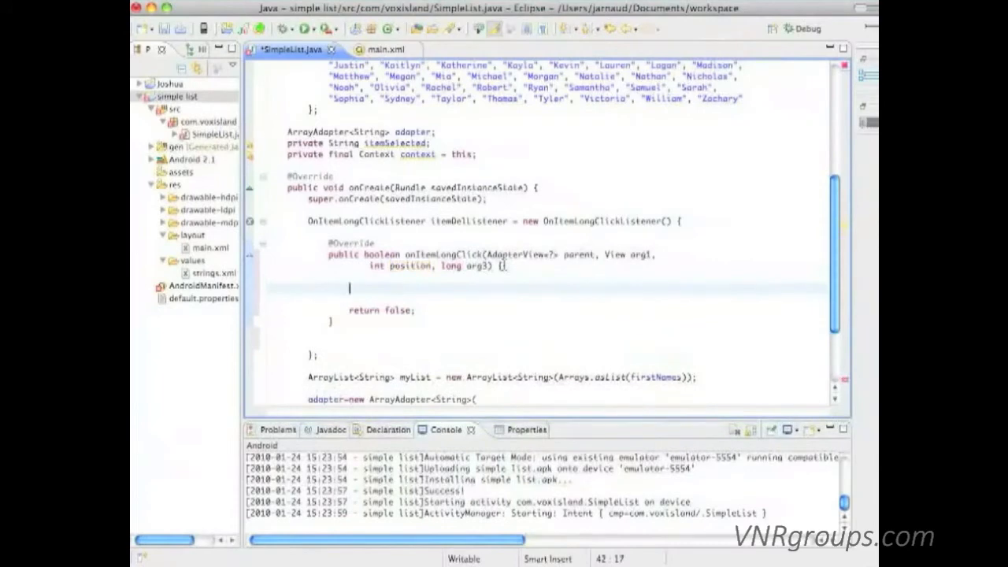
{"action": "type", "text": "itemSelec"}
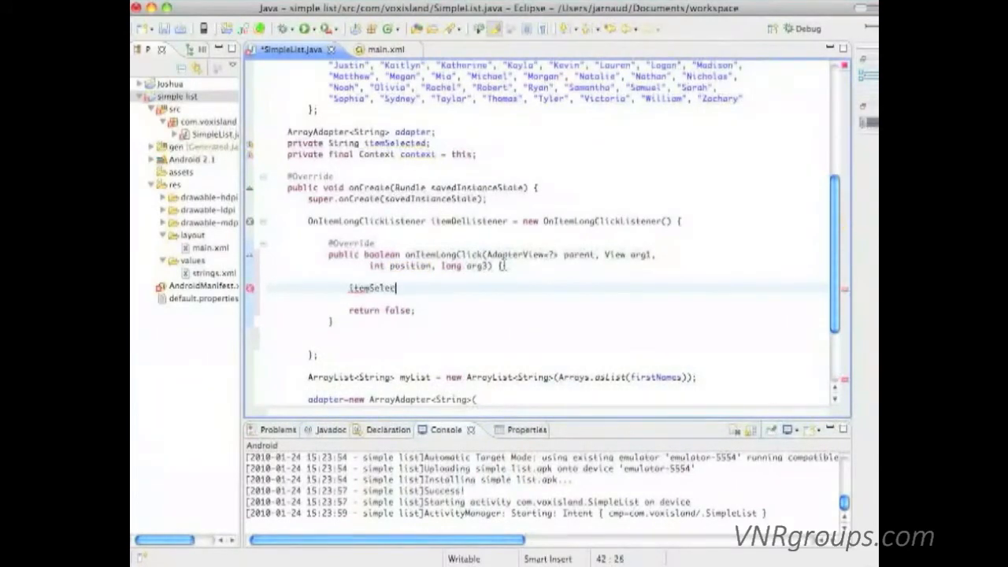
{"action": "type", "text": "ted="}
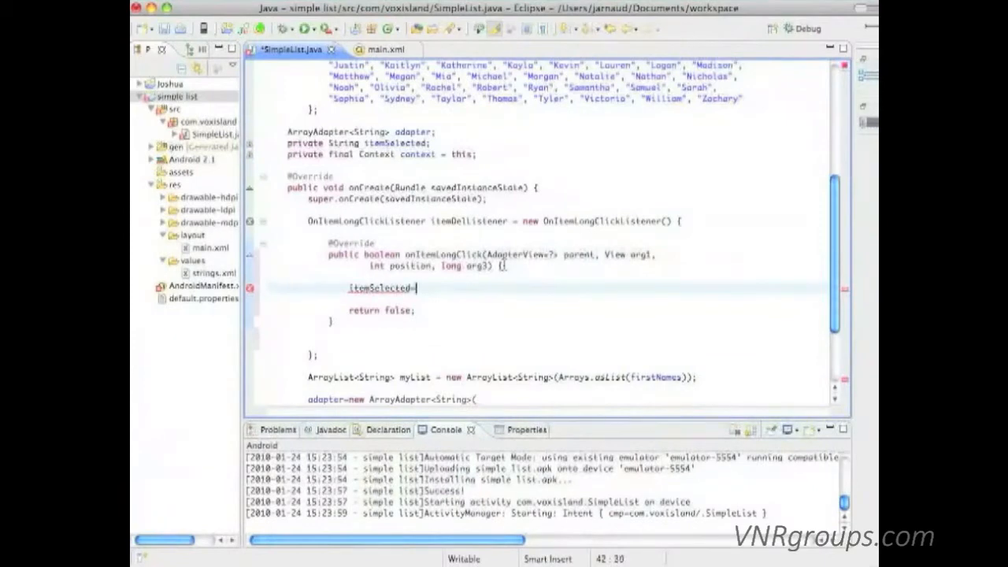
{"action": "type", "text": "parent"}
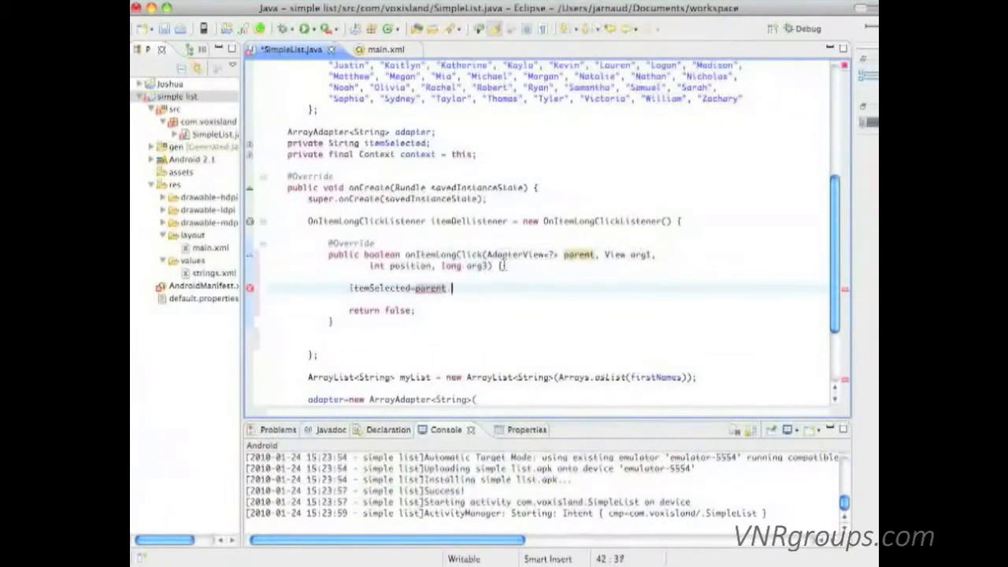
{"action": "type", "text": ".get"}
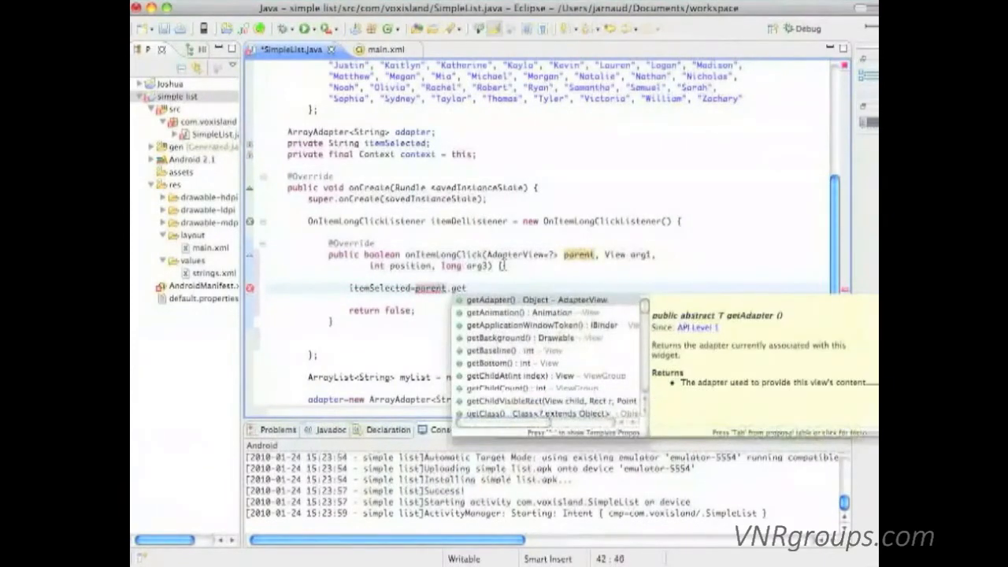
{"action": "type", "text": "ItemAtPosition(position"}
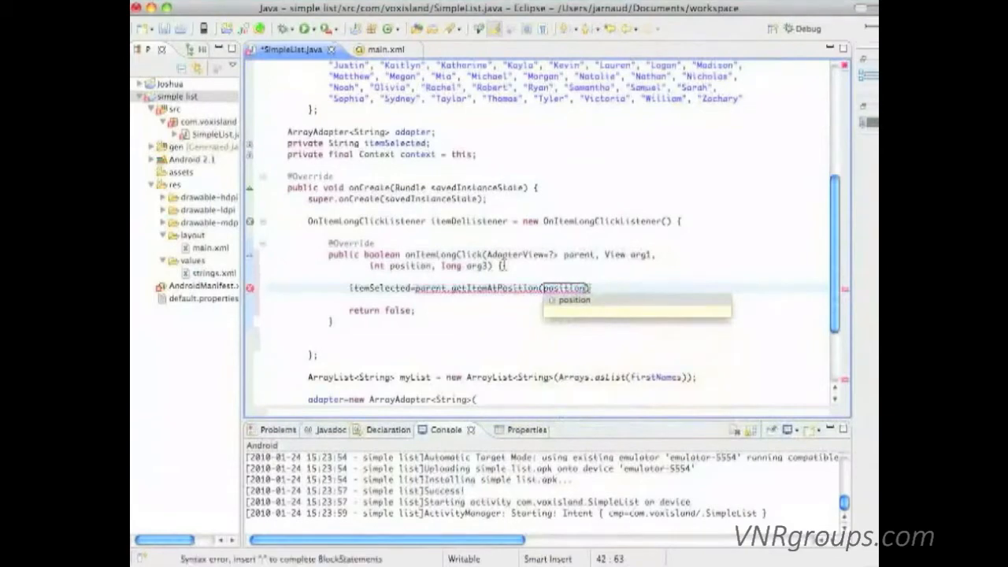
{"action": "type", "text": ");"}
{"action": "type", "text": "adapter"}
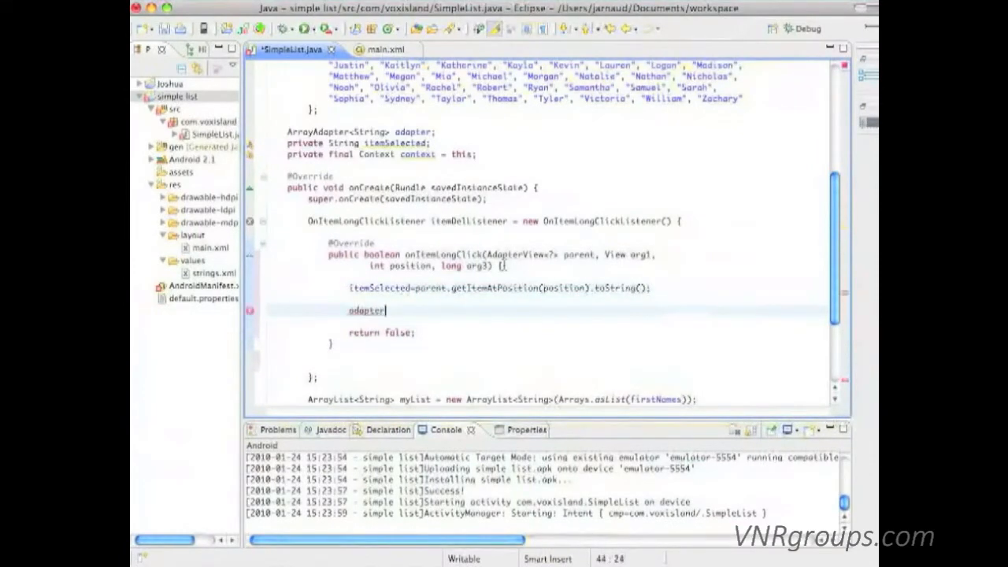
Write adapter.remove(itemSelected); and adapter.notifyDataSetChanged(); in onItemLongClick
{"action": "type", "text": ".remov"}
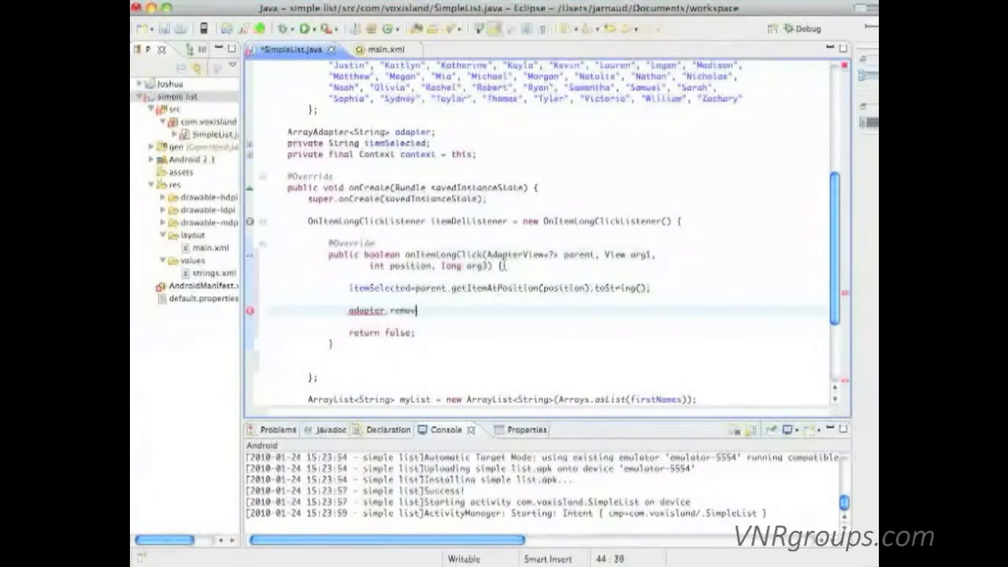
{"action": "type", "text": "e()"}
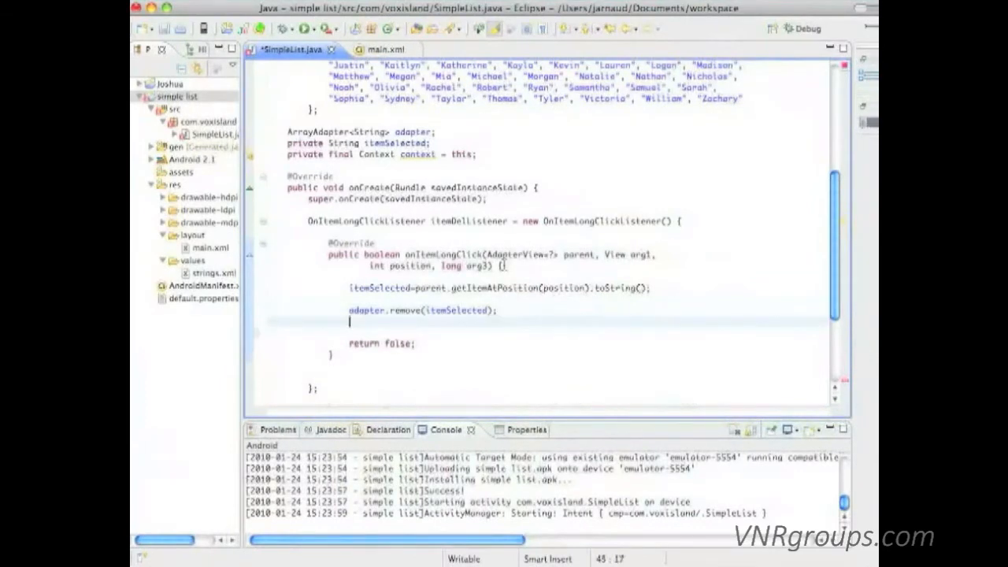
{"action": "type", "text": "ad"}
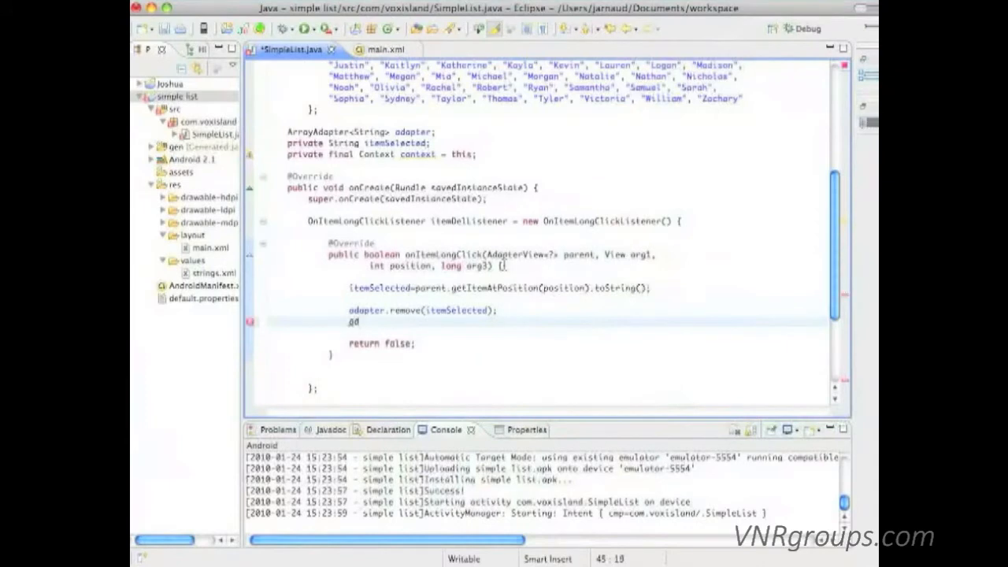
{"action": "type", "text": "apter"}
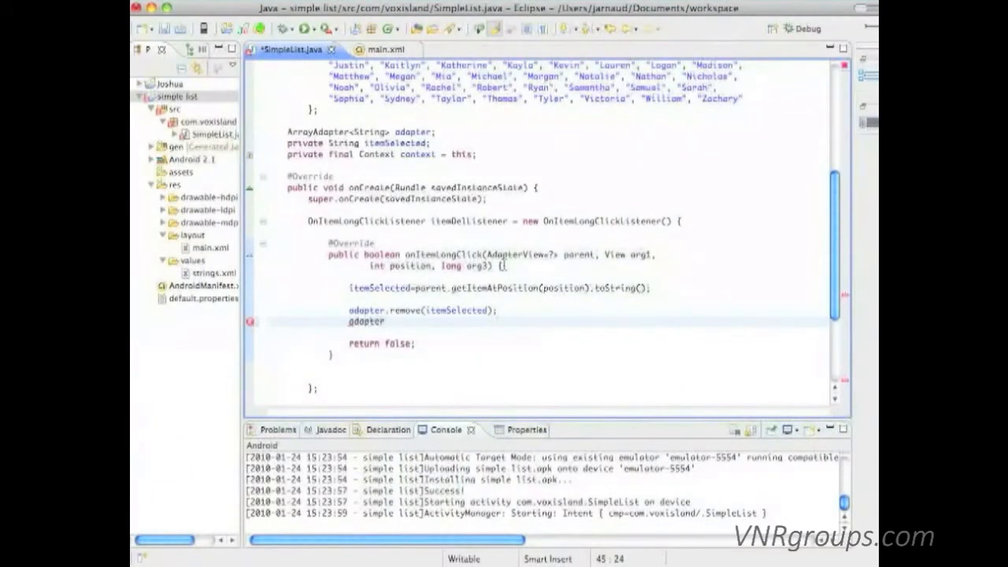
{"action": "type", "text": "."}
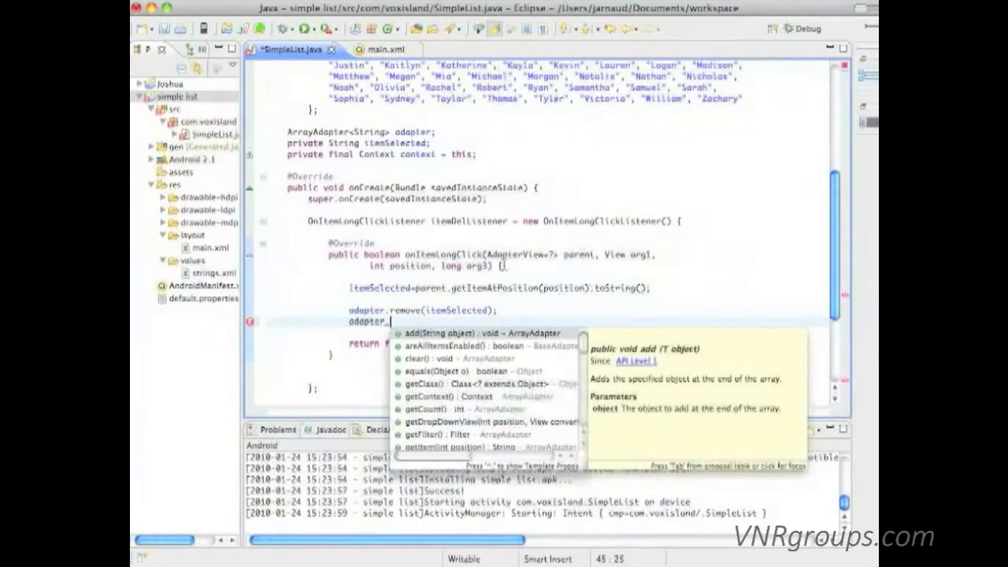
{"action": "type", "text": "notifyDataSetChanged()"}
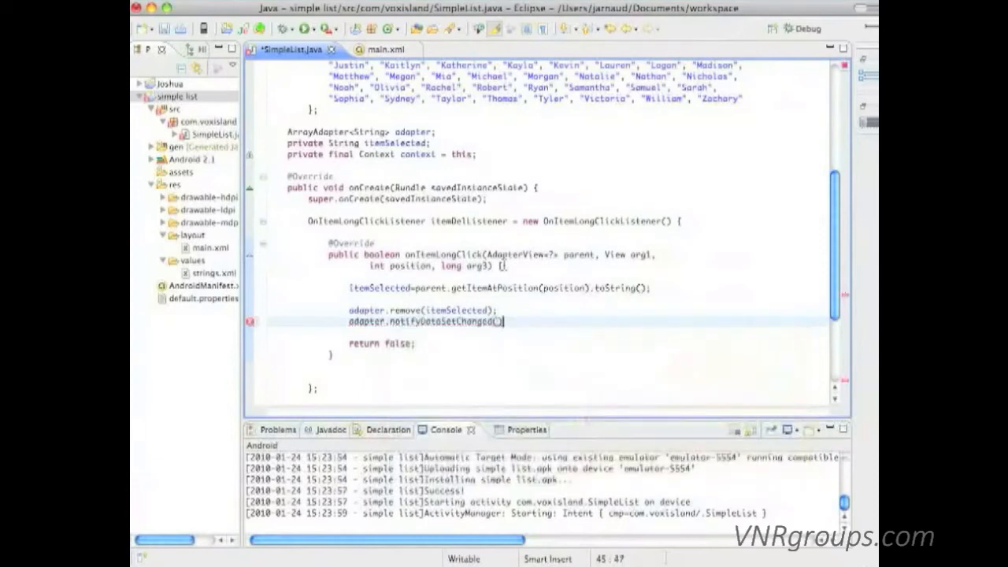
{"action": "type", "text": ";"}
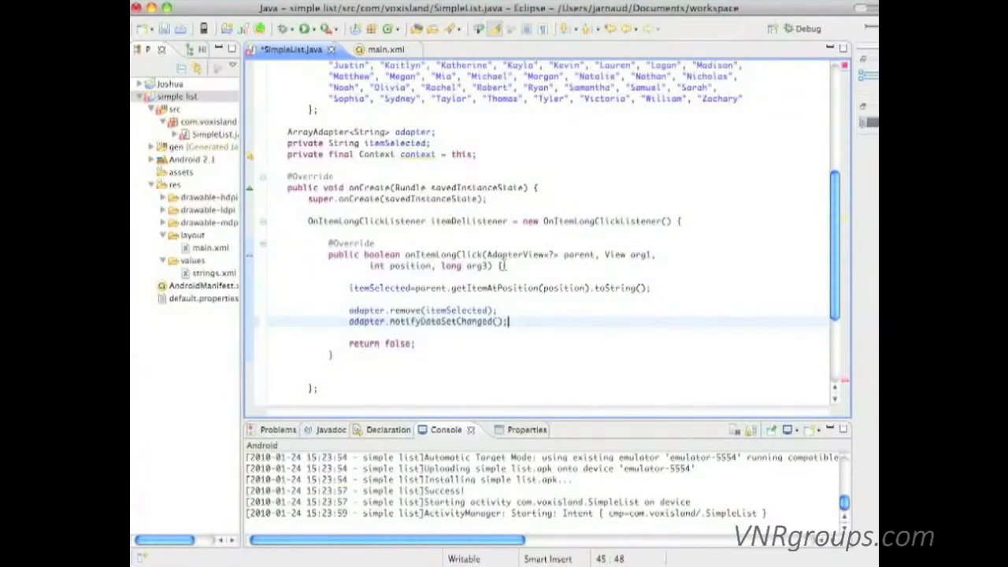
{"action": "mouse_move", "coordinate": [291, 347]}
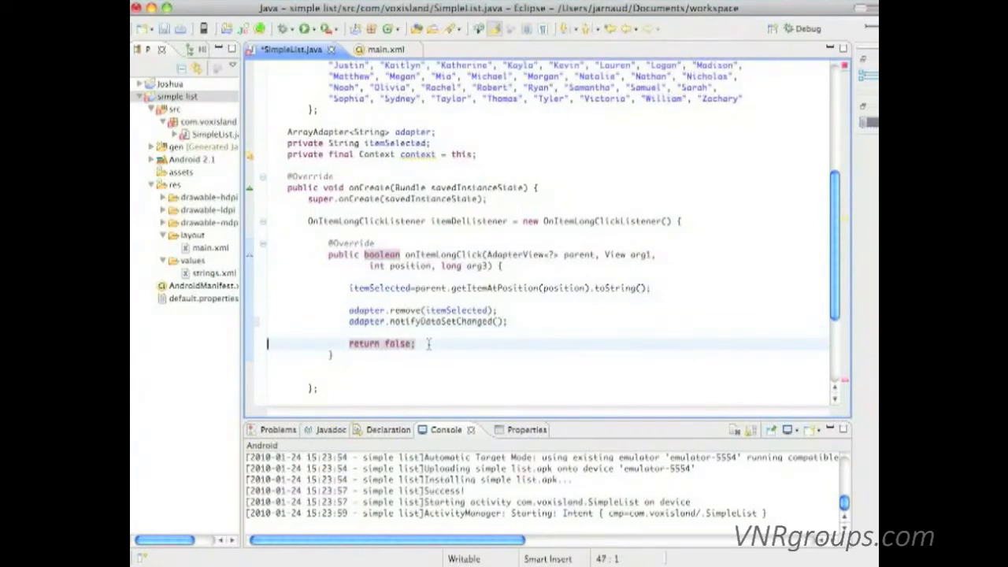
Wire the list with getListView().setOnItemLongClickListener(itemDelListener) and save SimpleList.java
{"action": "scroll", "scroll_direction": "down", "scroll_amount": 3}
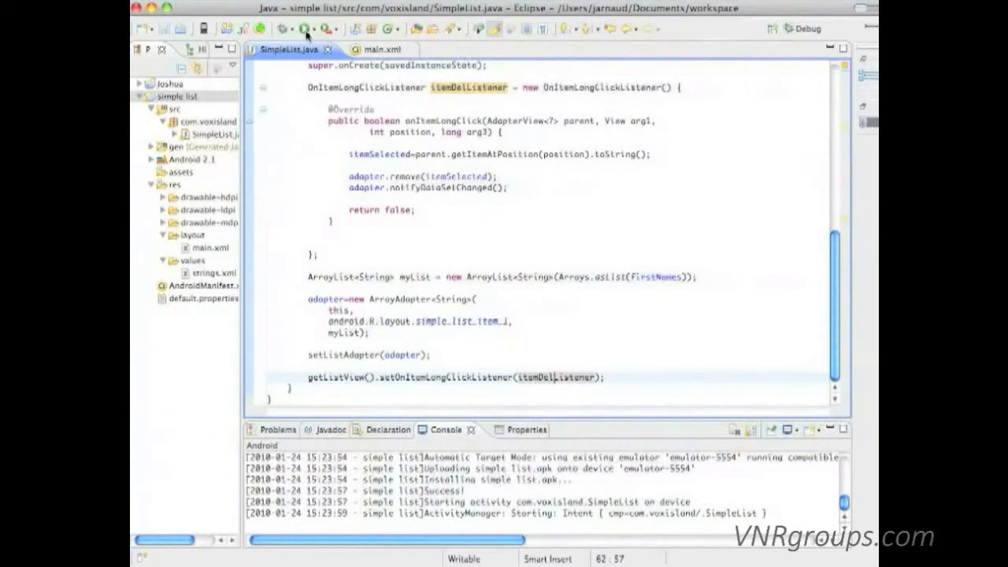
Run the rebuilt app and long-press a name so Andrew is removed from the list
{"action": "left_click", "coordinate": [305, 29]}
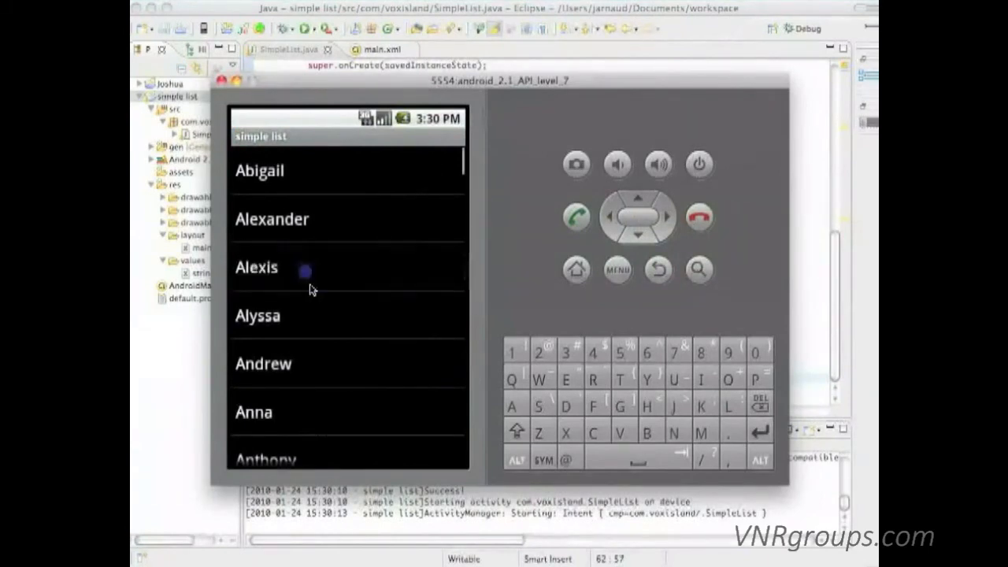
{"action": "mouse_move", "coordinate": [315, 309]}
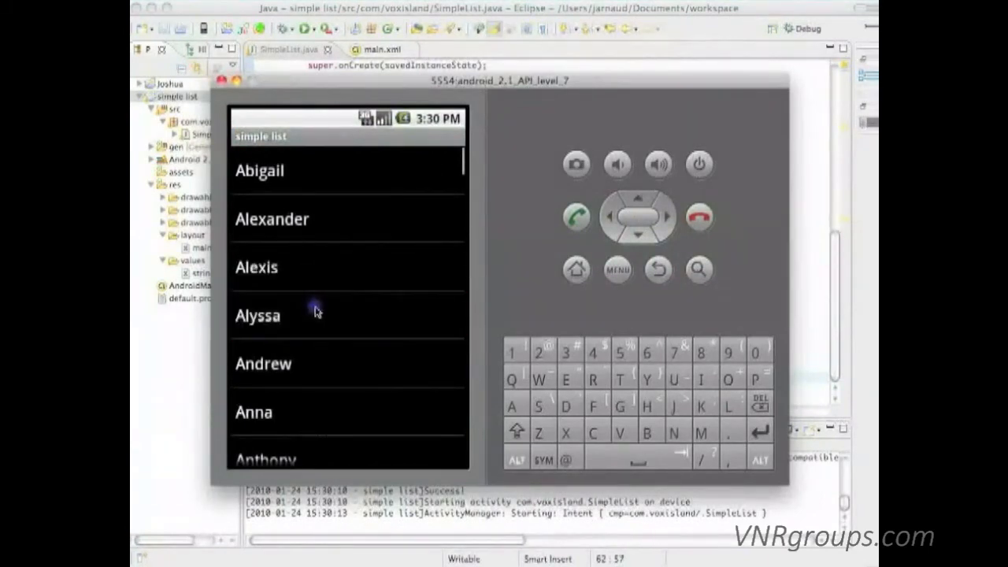
{"action": "left_click", "coordinate": [316, 364]}
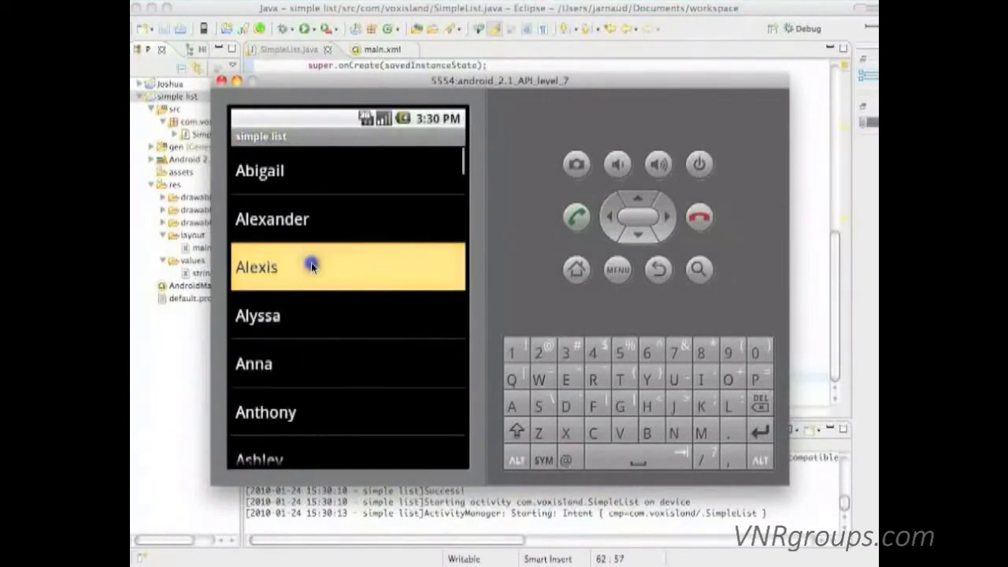
{"action": "scroll", "scroll_direction": "down", "scroll_amount": 3}
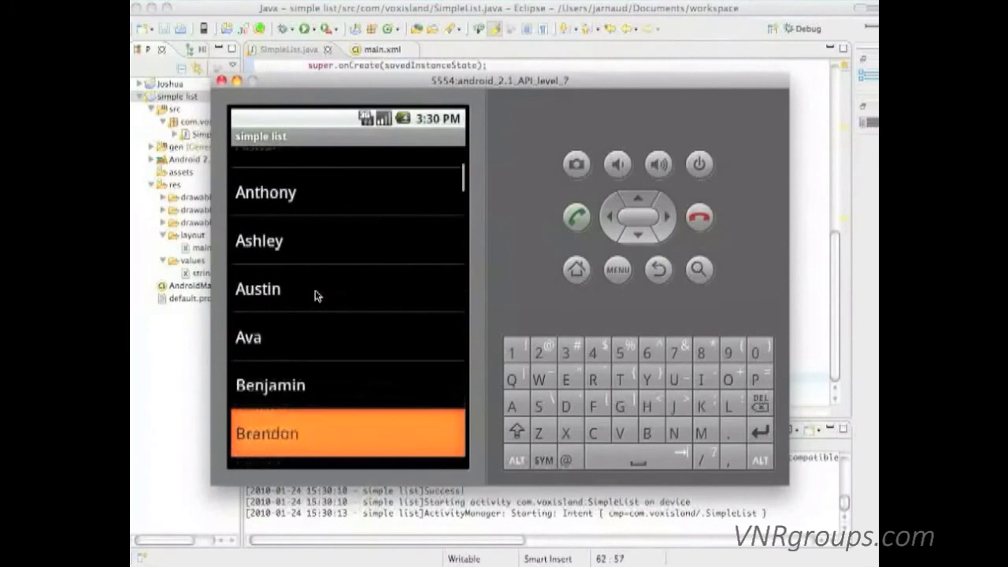
{"action": "scroll", "scroll_direction": "down", "scroll_amount": 3}
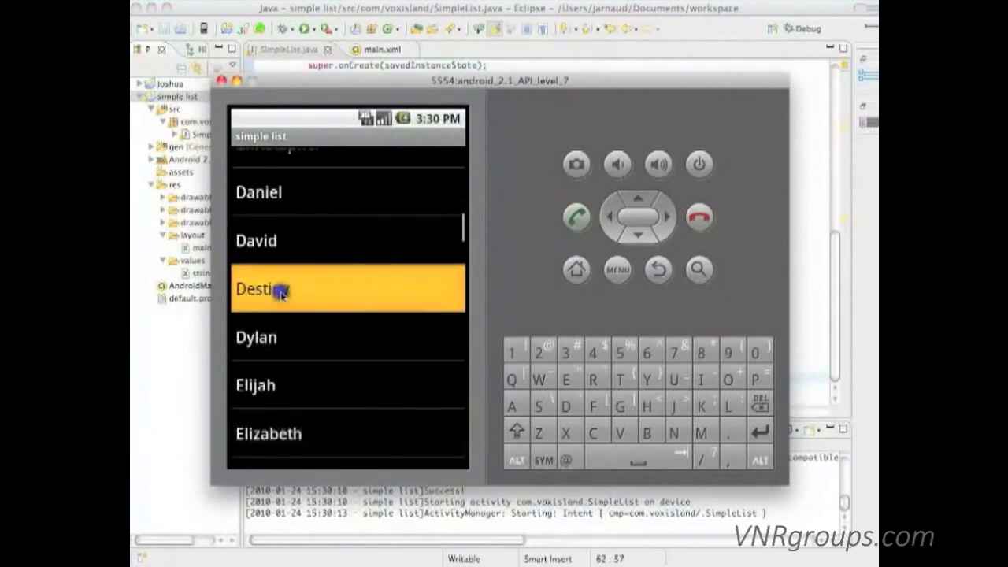